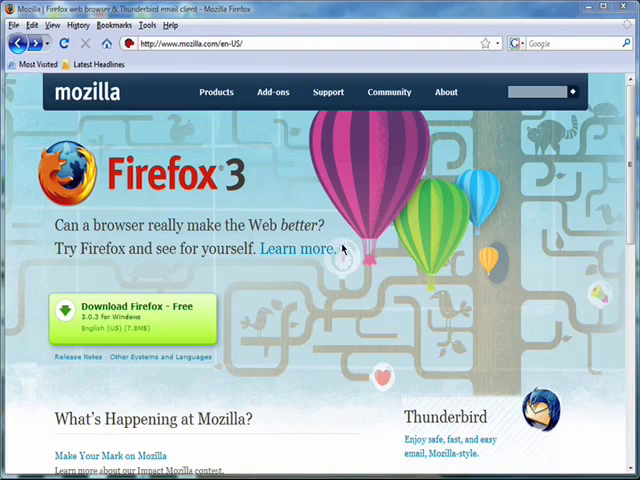
- Start the Firefox 3.0.3 Setup download, pause it, then cancel it
click(130, 318)
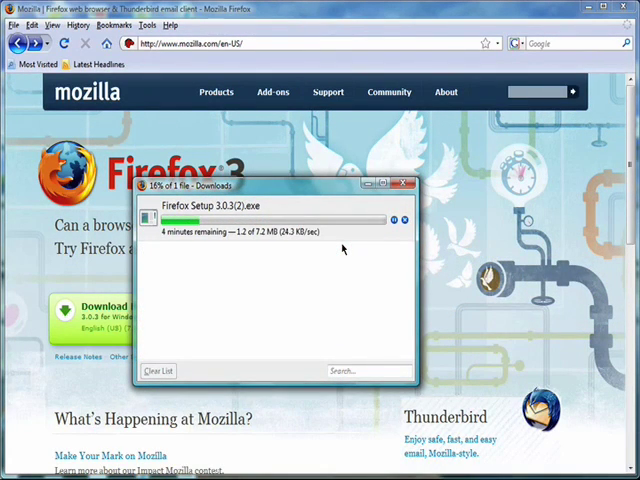
click(393, 219)
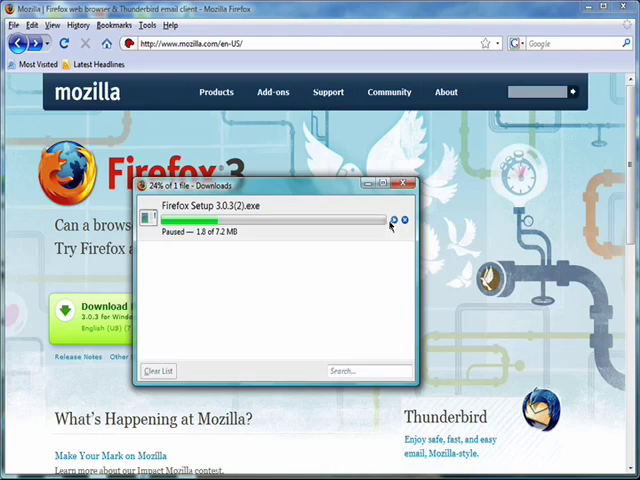
mouse_move(398, 219)
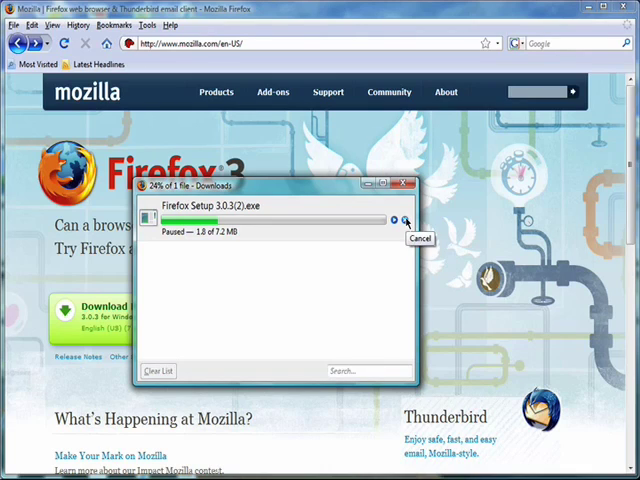
click(420, 238)
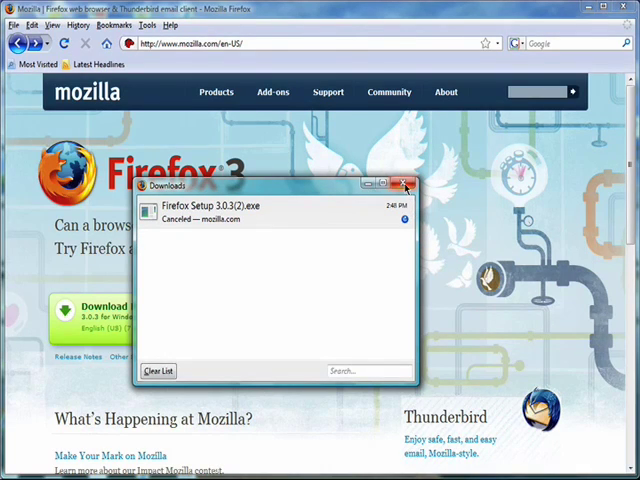
- Close the Downloads window and zoom the mozilla.com page in, then out to smaller than normal
click(406, 185)
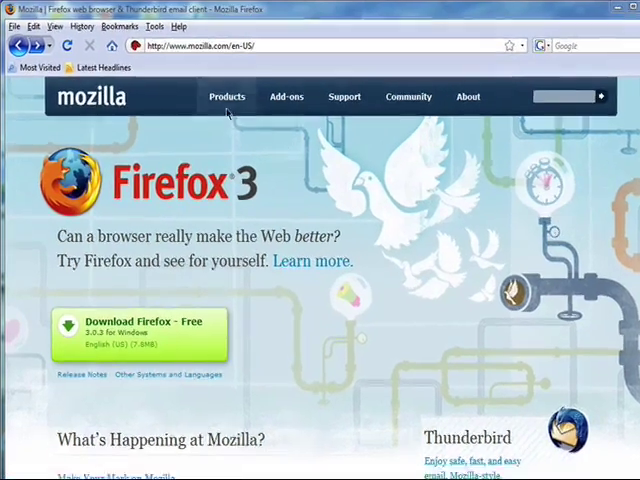
click(56, 26)
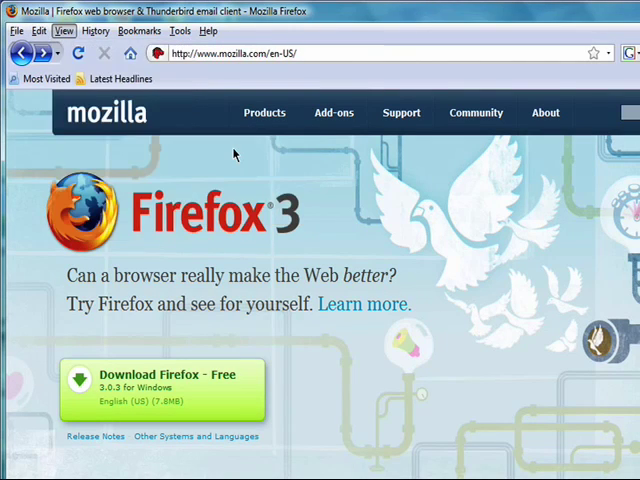
click(63, 31)
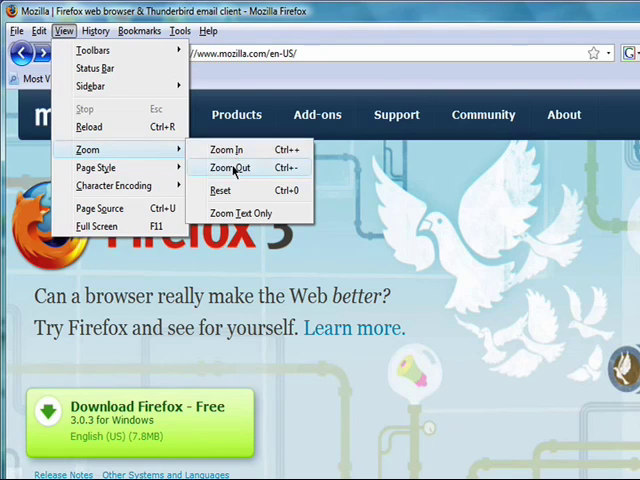
click(228, 167)
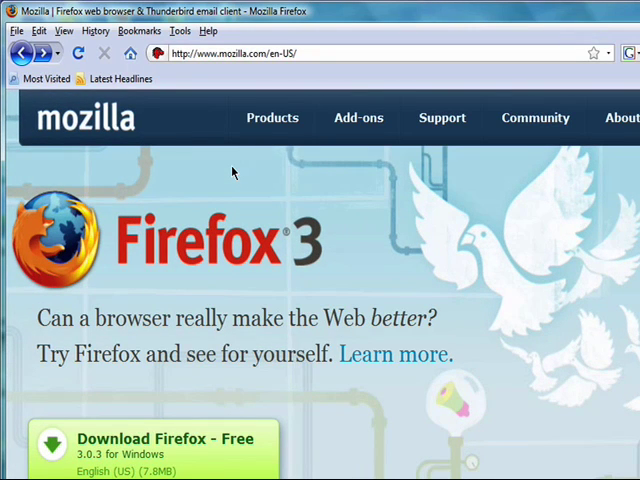
scroll(down, 3)
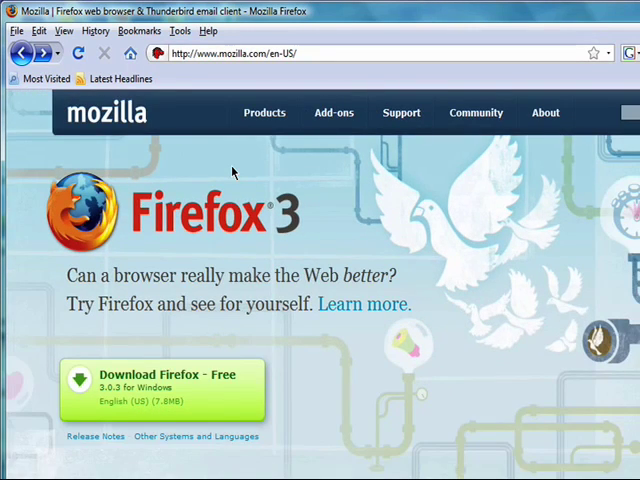
scroll(down, 3)
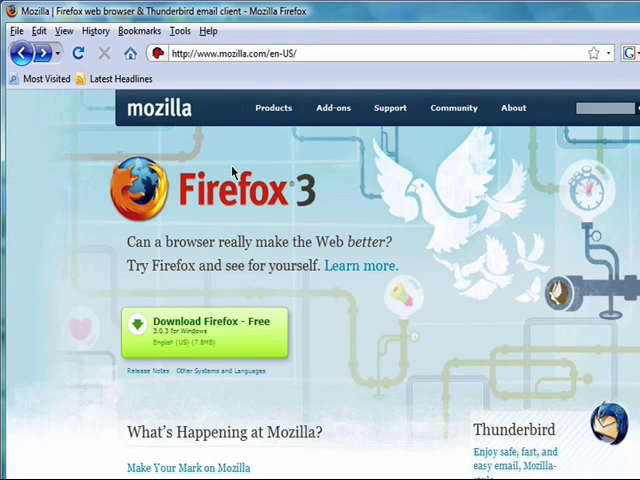
- Reset the page zoom to normal from the View menu and reload the Mozilla page
click(63, 30)
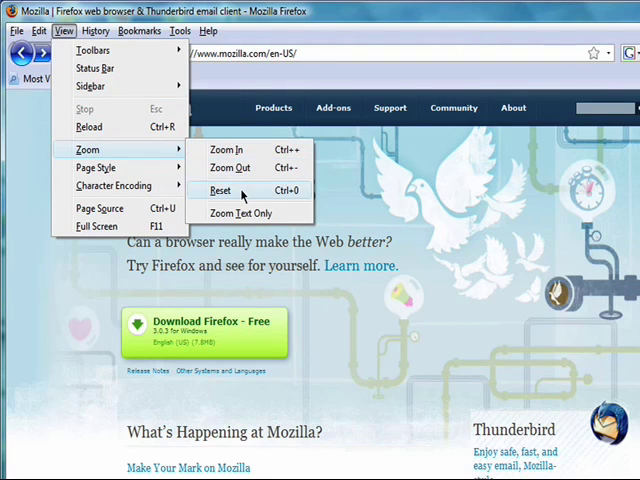
click(219, 190)
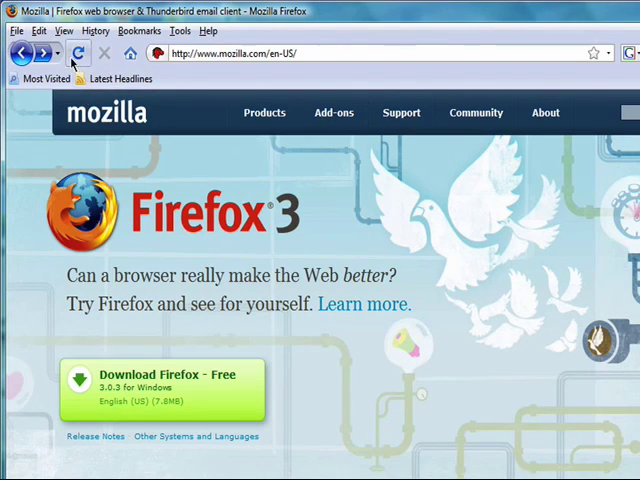
click(63, 31)
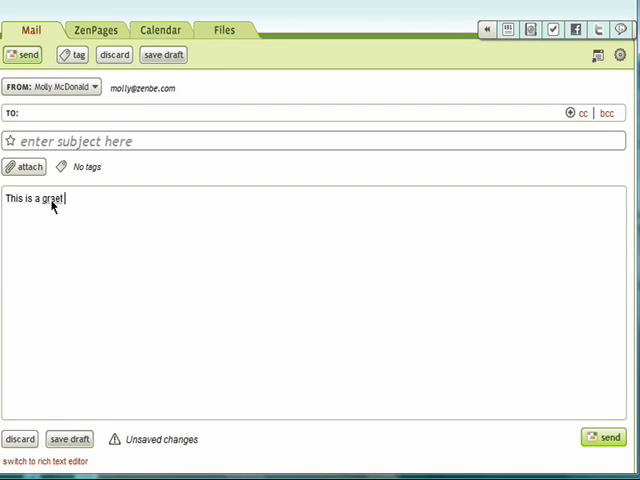
- Type 'screencast' into the draft body and show spelling suggestions for the misspelled words
right_click(40, 197)
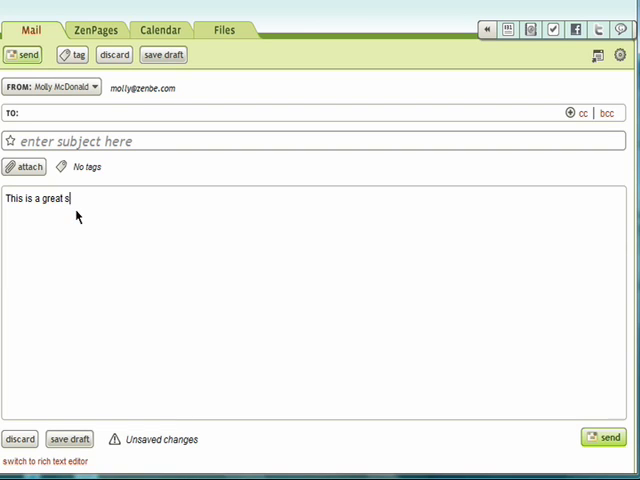
text(creencast)
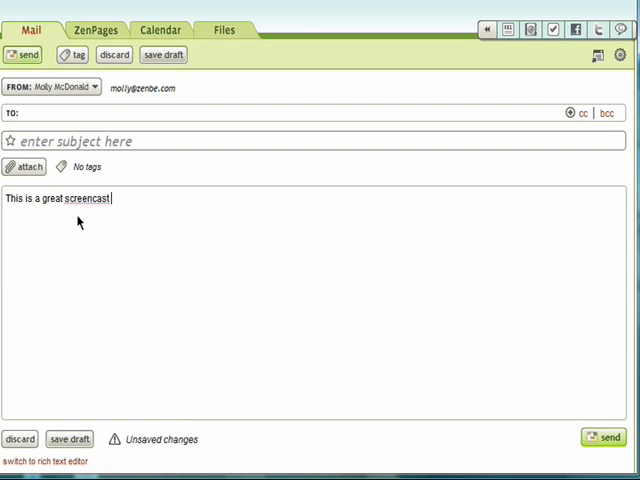
right_click(90, 198)
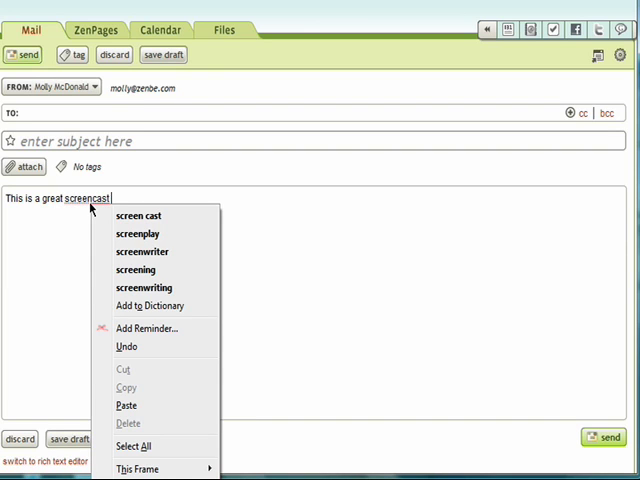